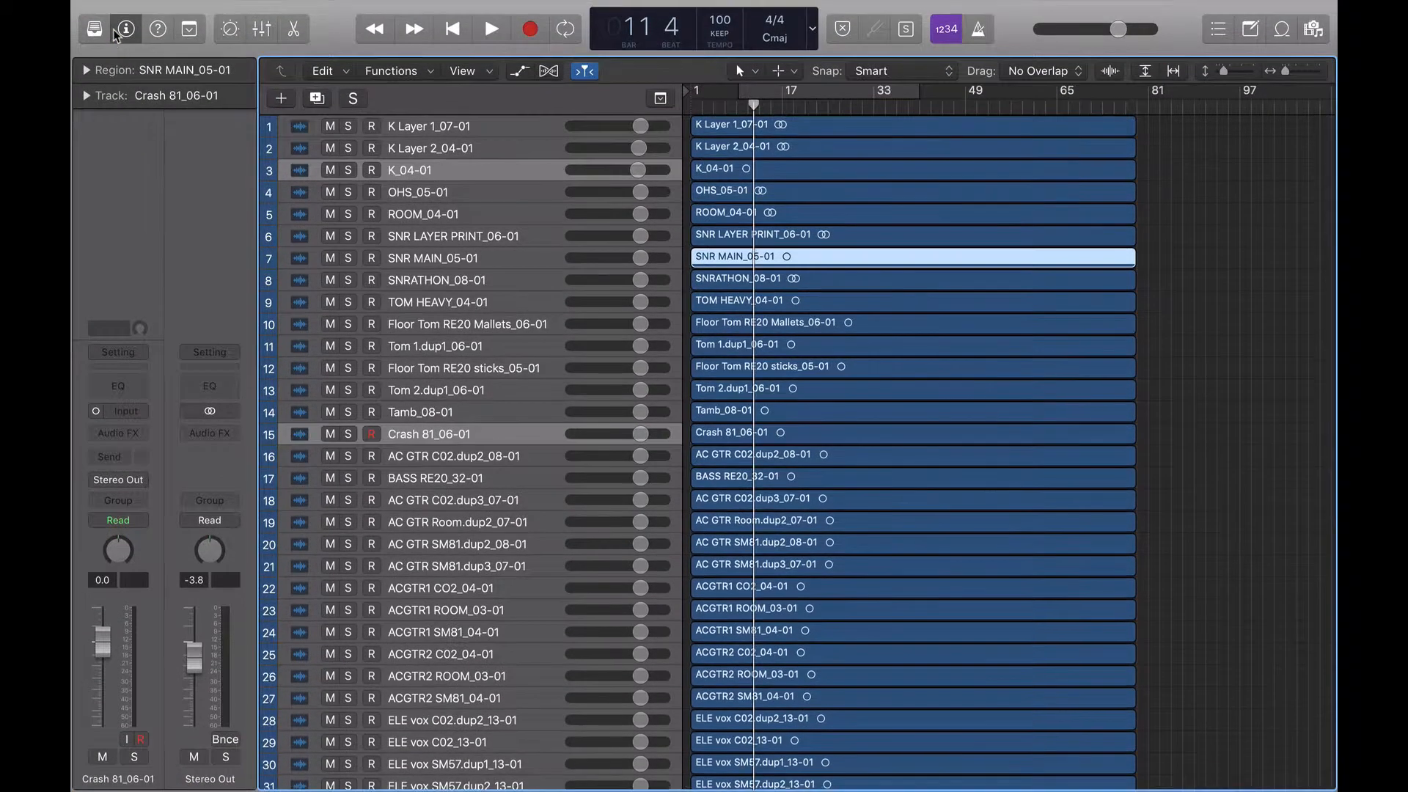
{"action": "mouse_move", "coordinate": [126, 29]}
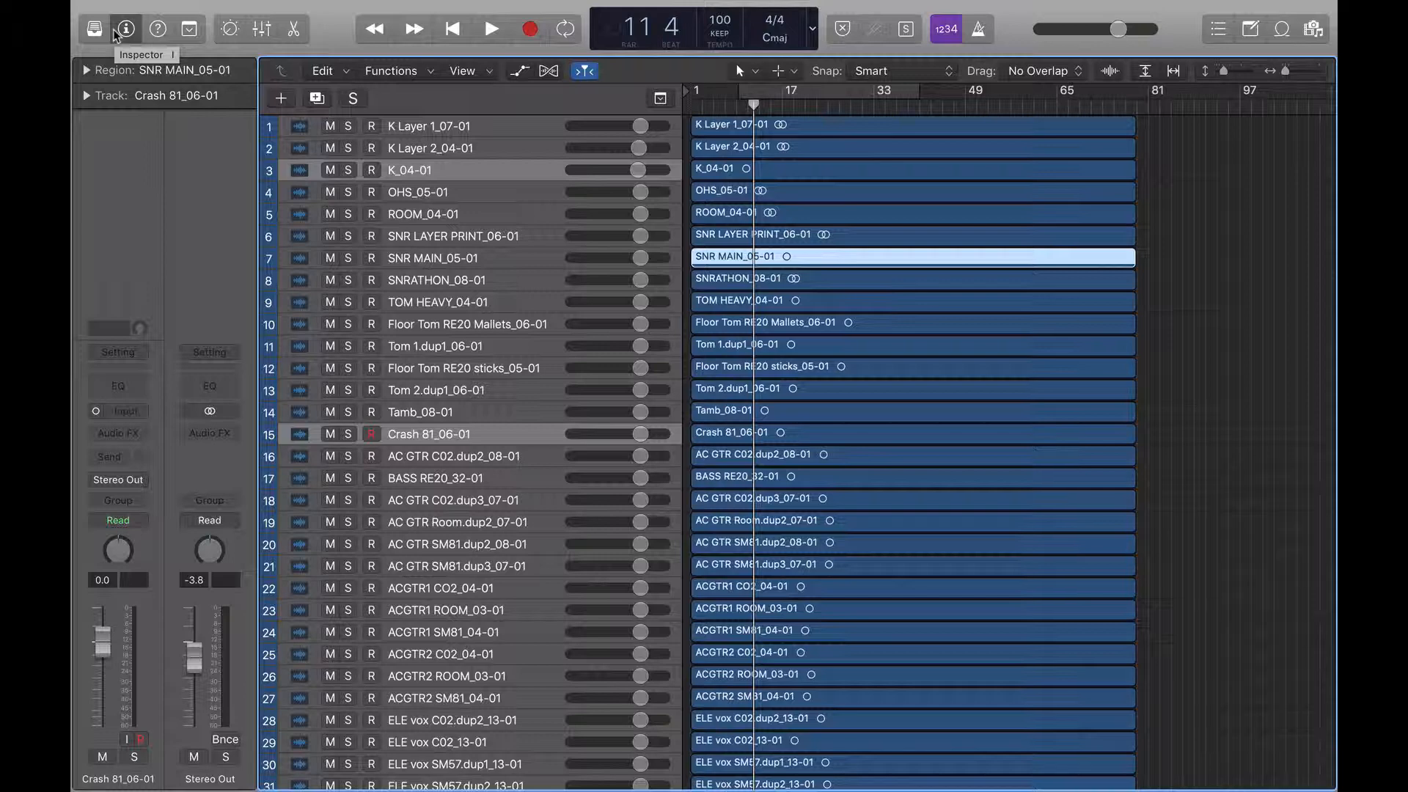
Move the K_04-01 kick track to the top of the track list.
{"action": "scroll", "scroll_direction": "down", "scroll_amount": 3}
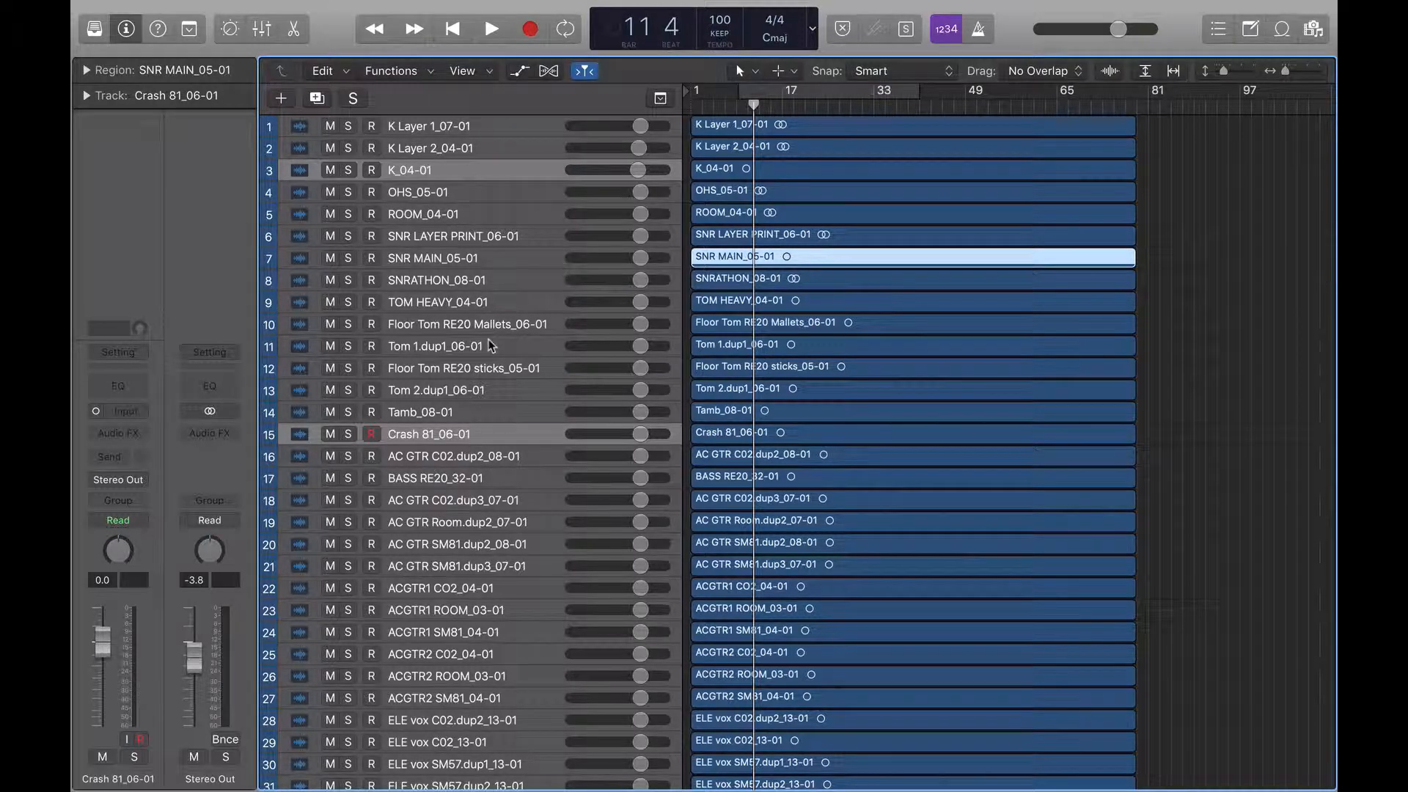
{"action": "mouse_move", "coordinate": [475, 176]}
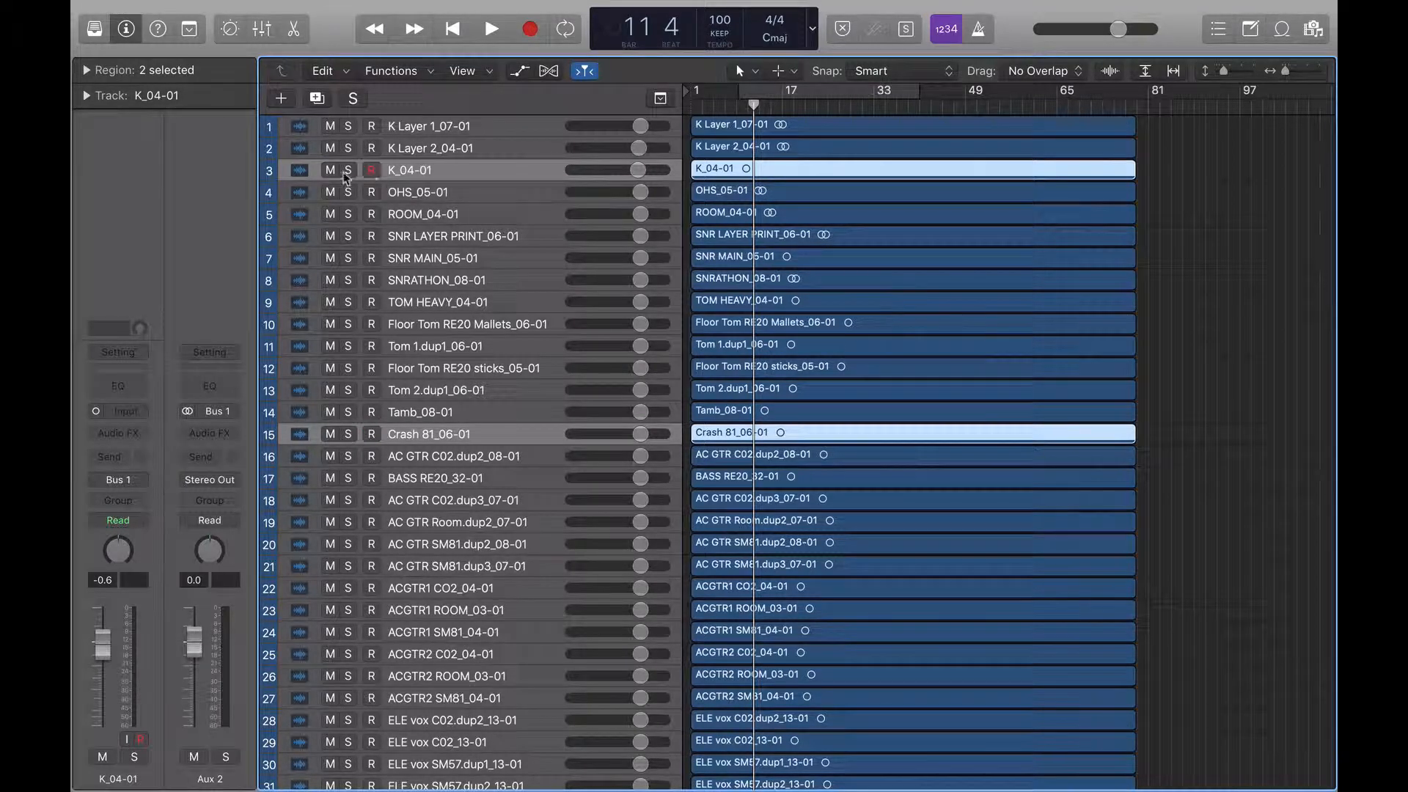
{"action": "left_click", "coordinate": [490, 30]}
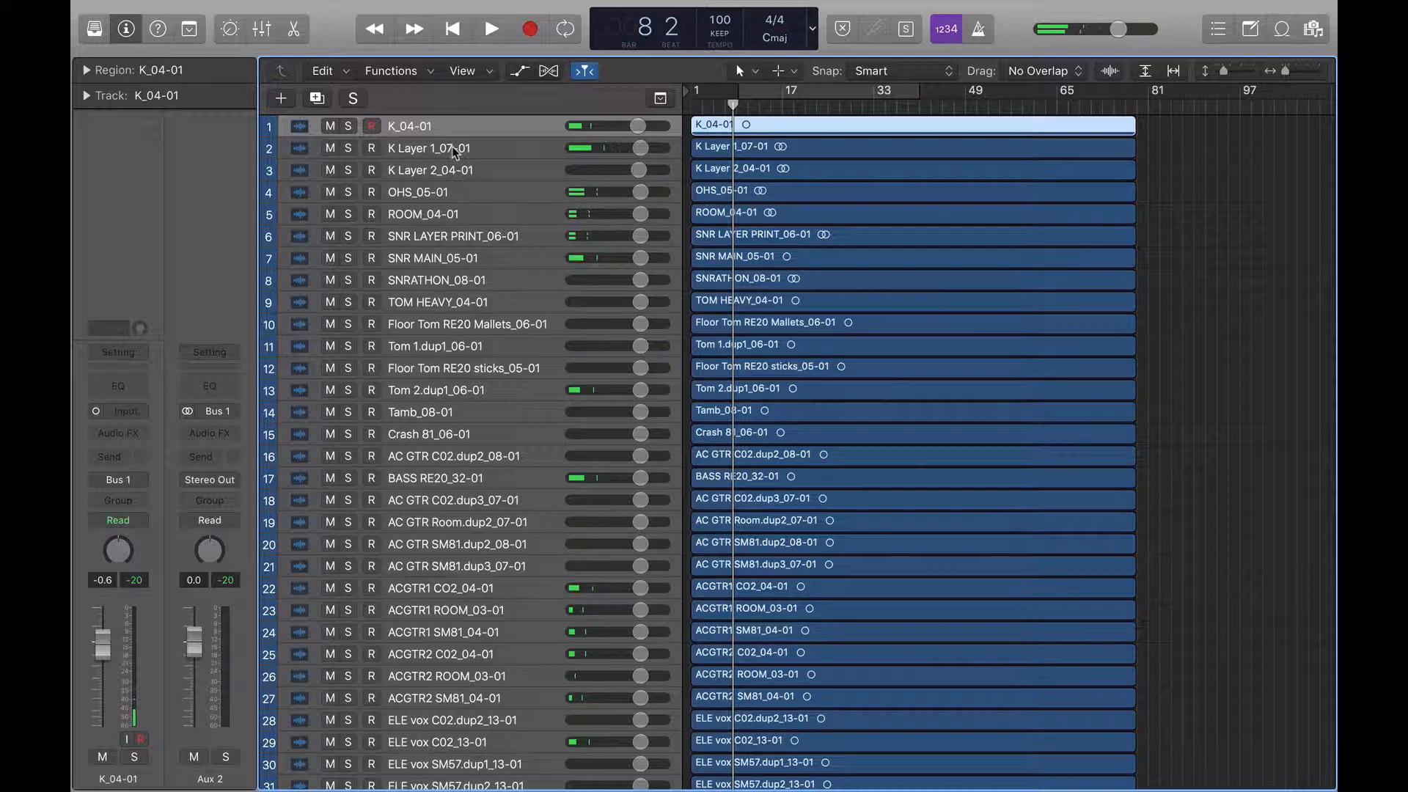
{"action": "mouse_move", "coordinate": [449, 174]}
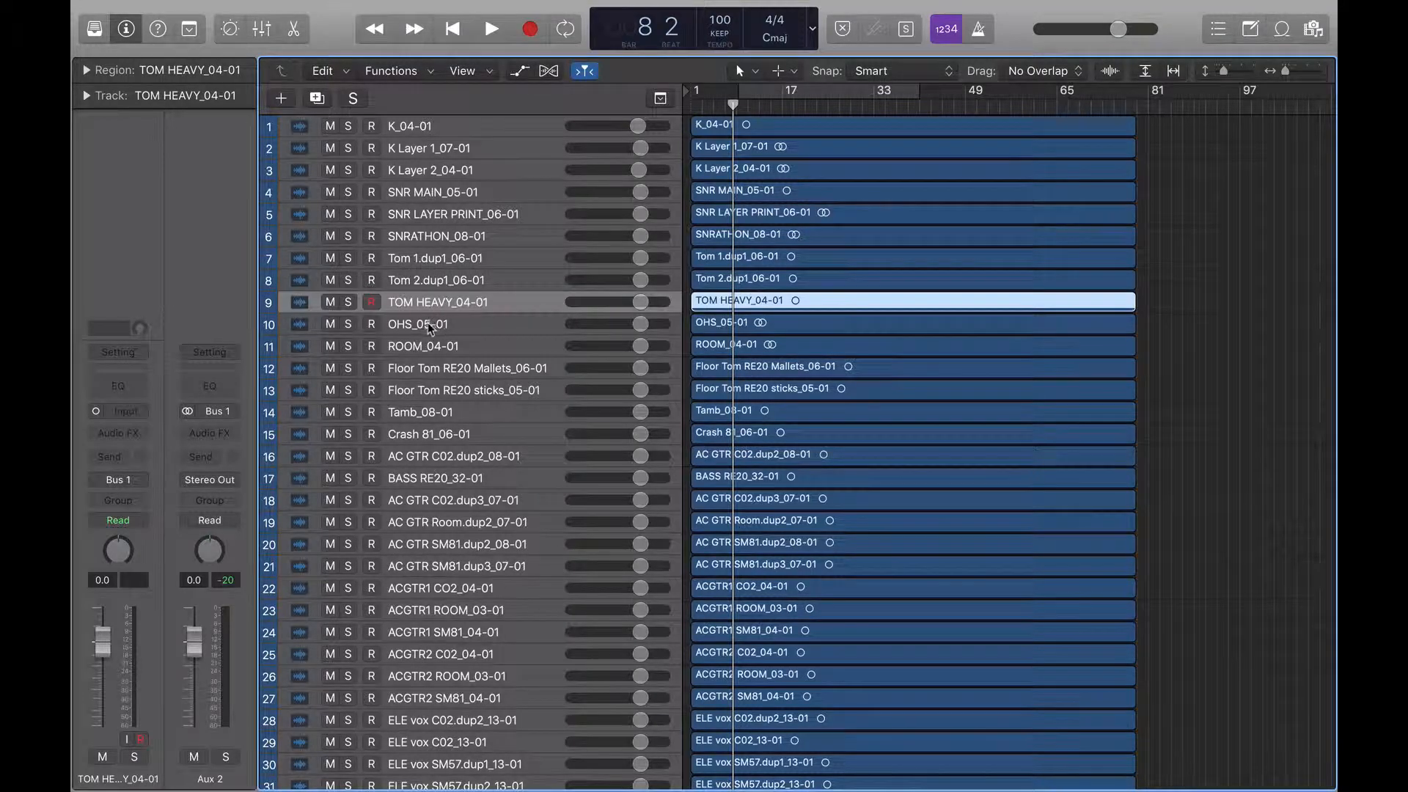
{"action": "mouse_move", "coordinate": [427, 373]}
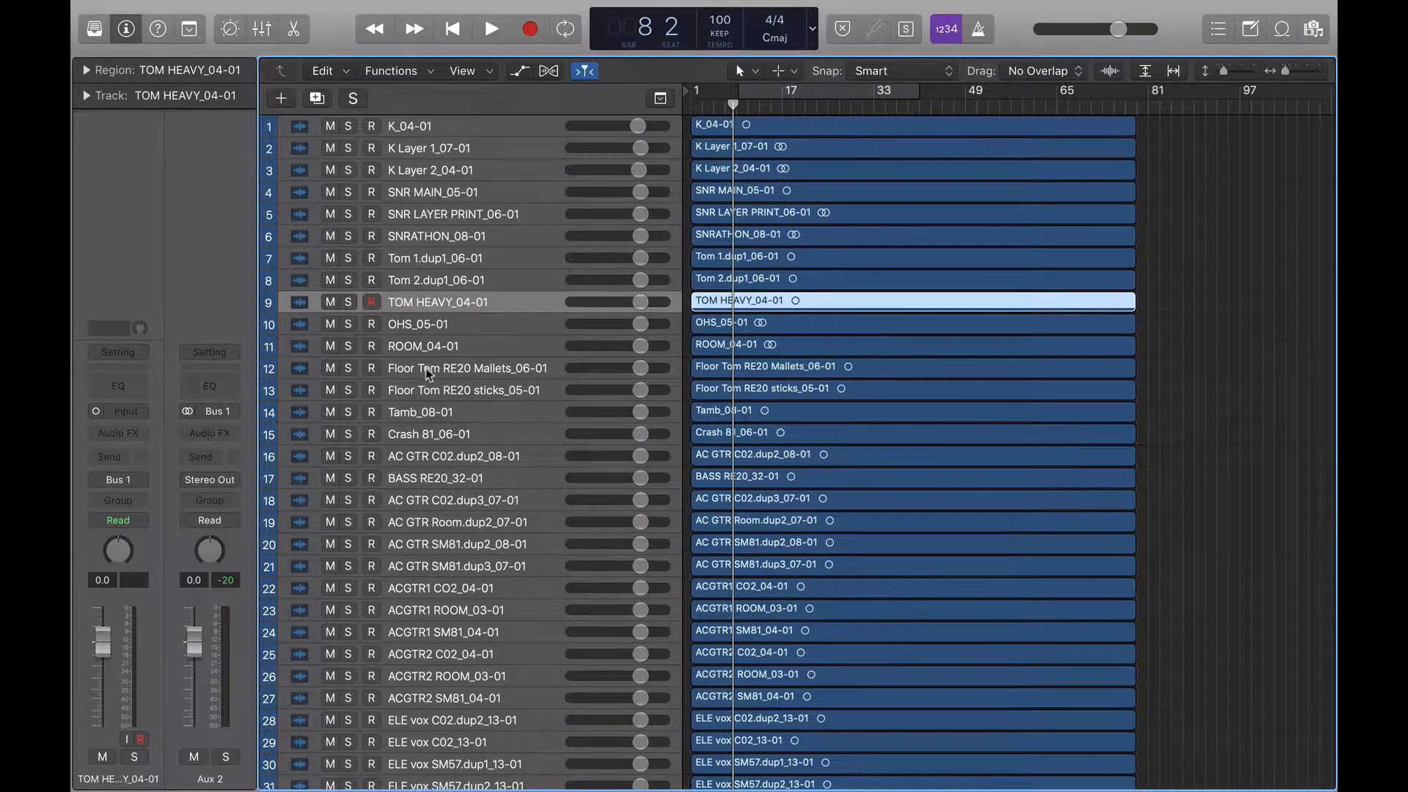
Move both Floor Tom RE20 tracks (Mallets, sticks) below TOM HEAVY and select all fifteen drum tracks for colouring.
{"action": "left_click", "coordinate": [466, 323]}
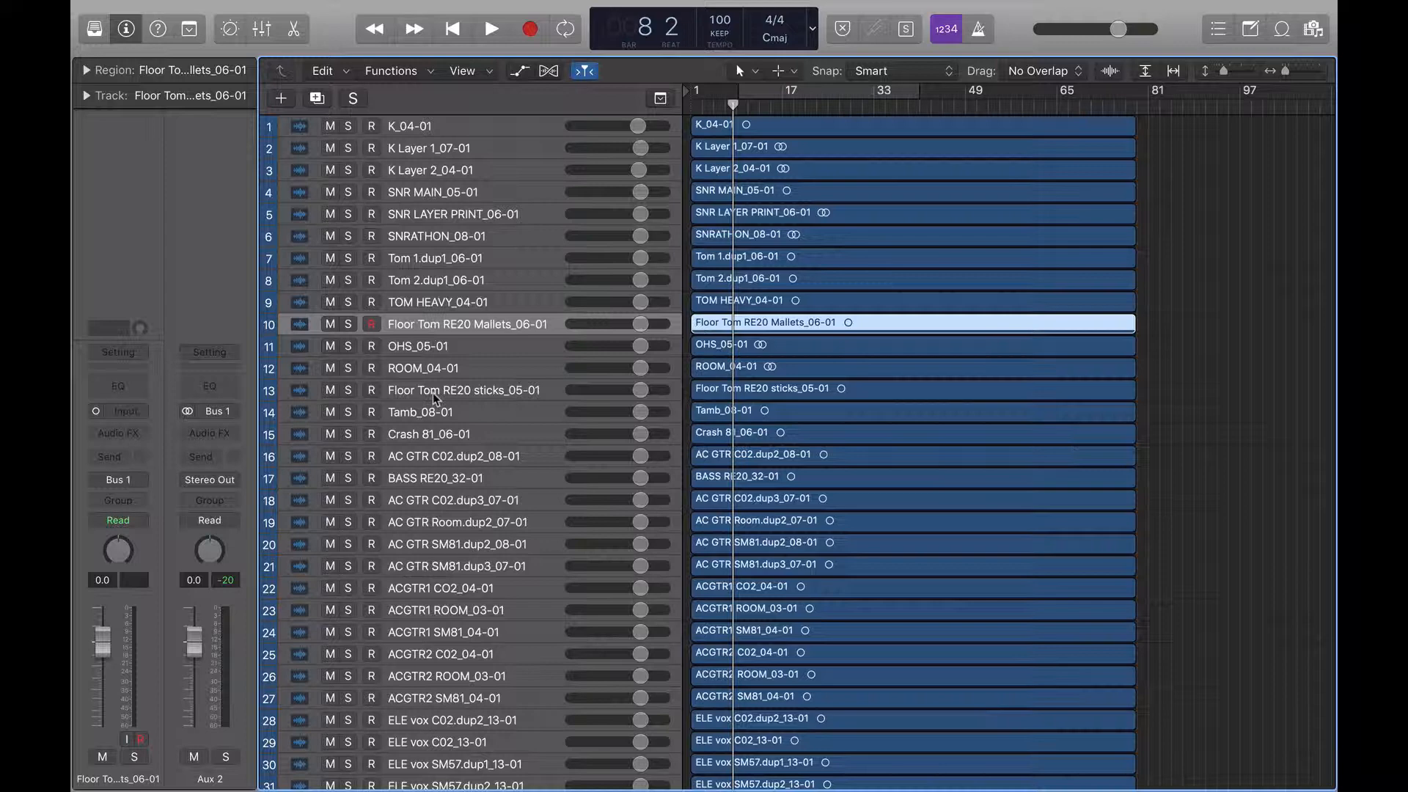
{"action": "left_click", "coordinate": [463, 366]}
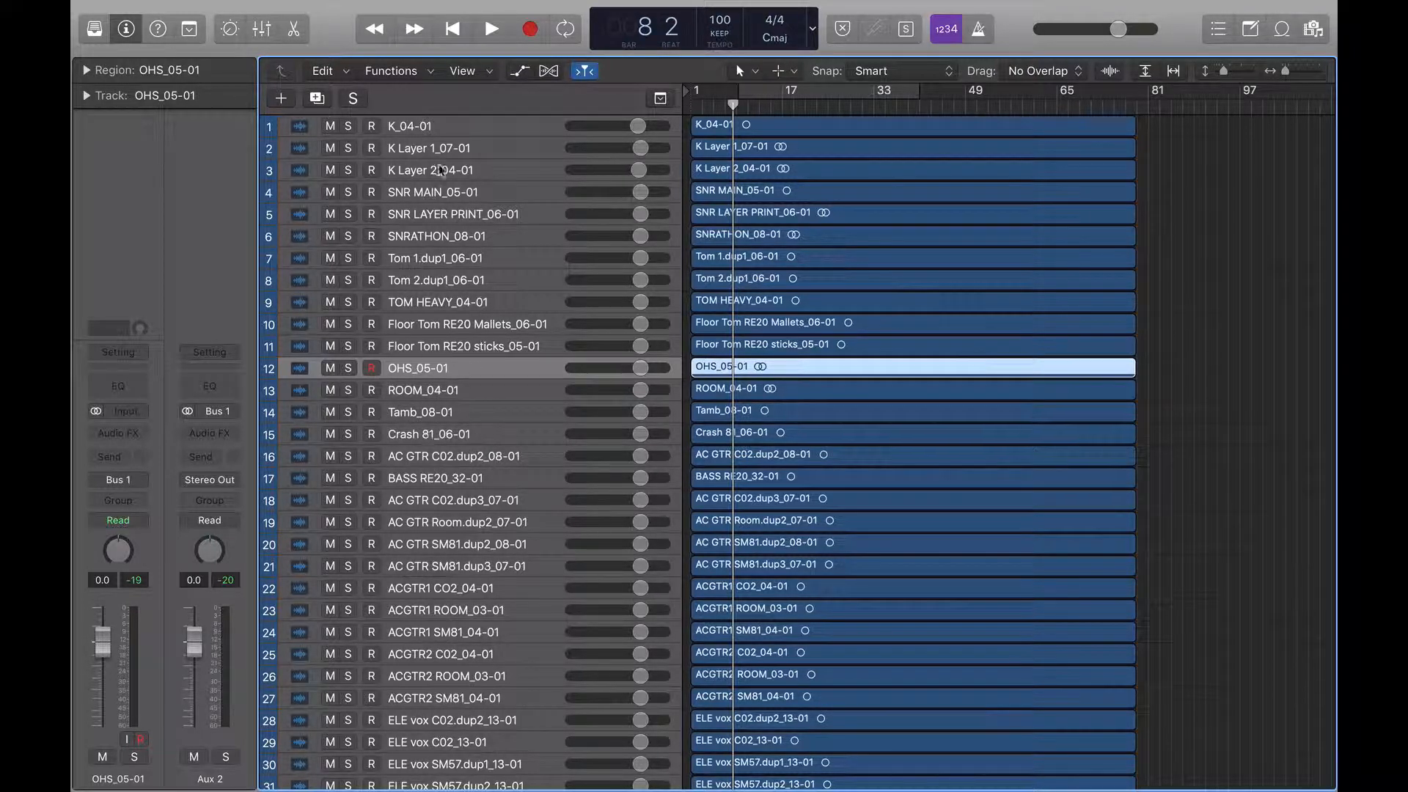
{"action": "scroll", "scroll_direction": "down", "scroll_amount": 3}
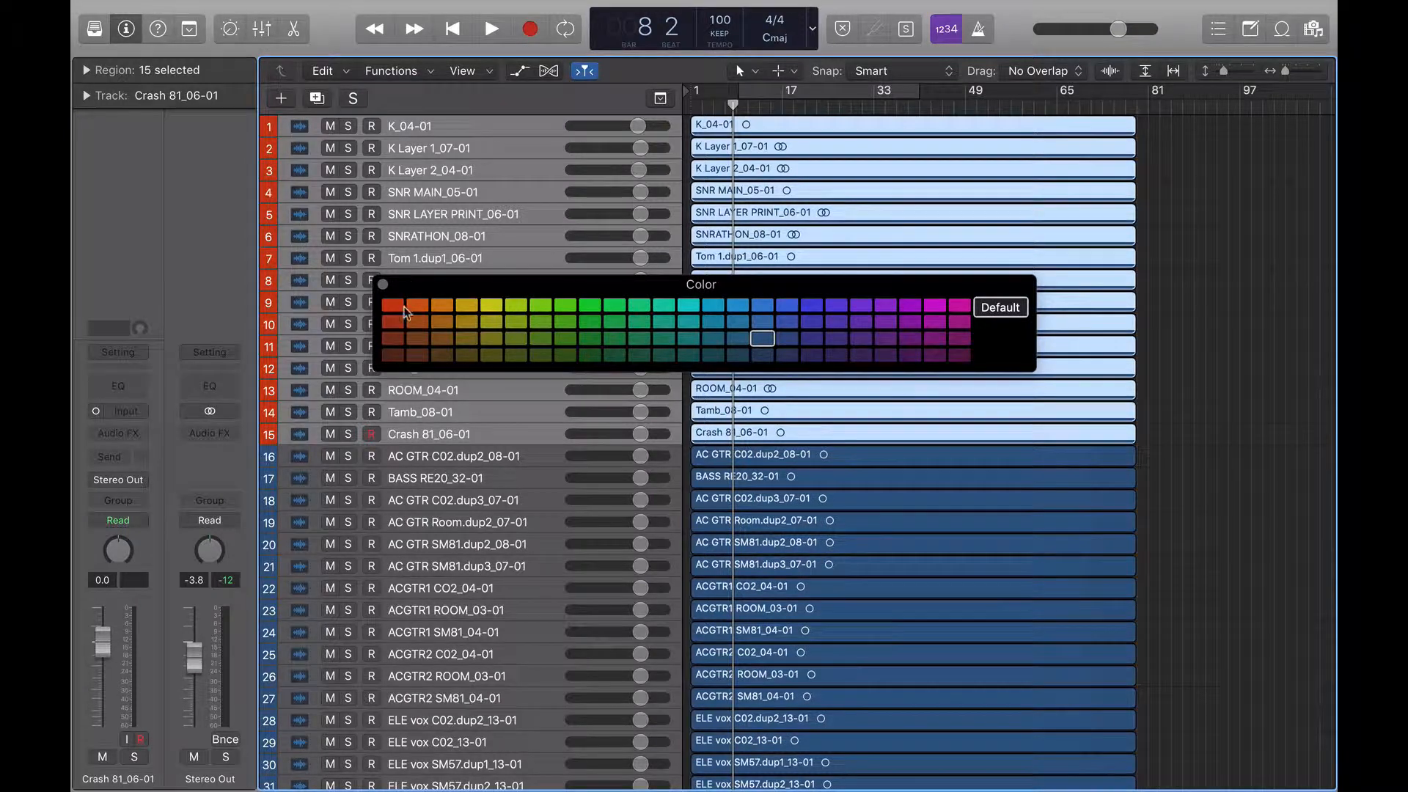
Apply the red swatch to the fifteen selected drum tracks and their regions.
{"action": "left_click", "coordinate": [402, 309]}
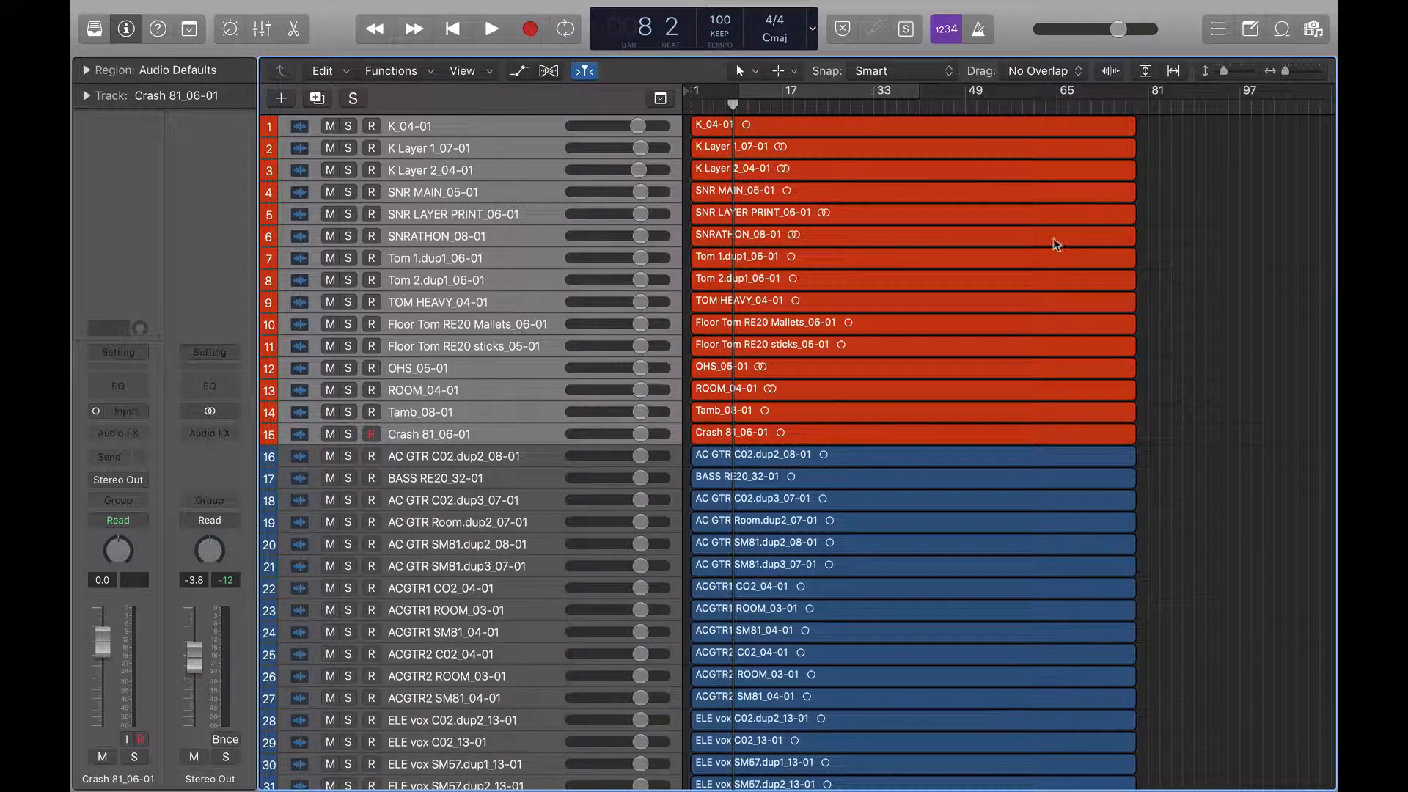
{"action": "mouse_move", "coordinate": [387, 290]}
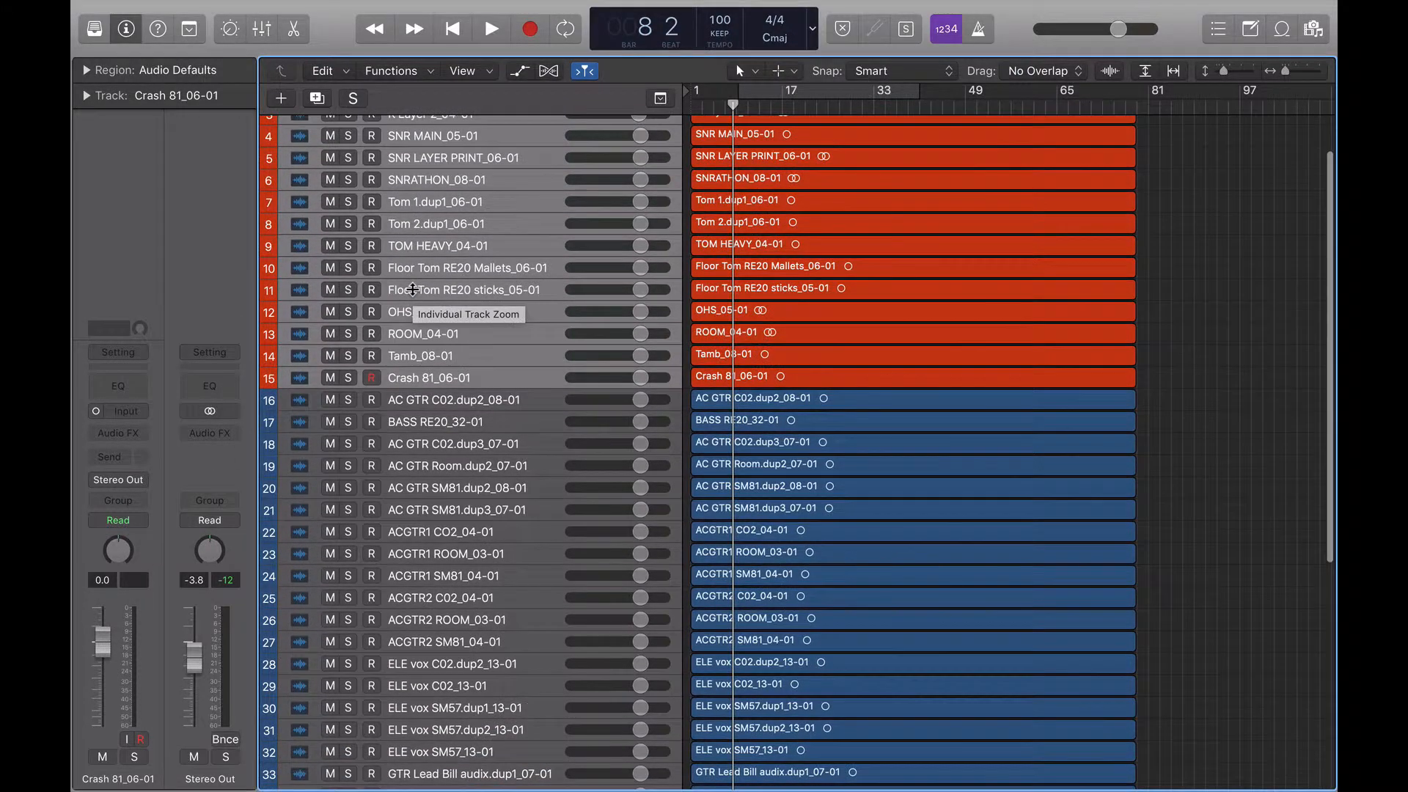
{"action": "scroll", "scroll_direction": "down", "scroll_amount": 3}
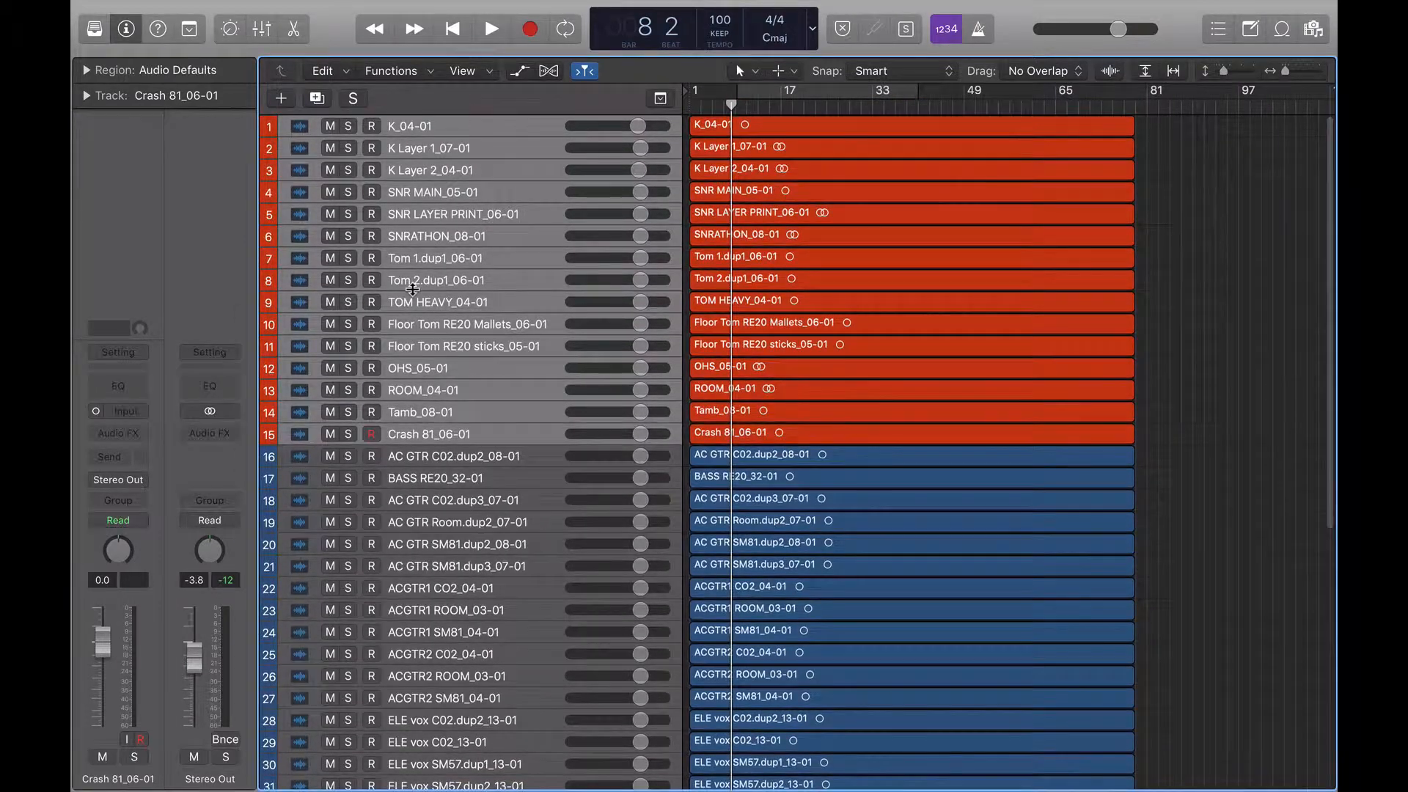
{"action": "scroll", "scroll_direction": "down", "scroll_amount": 3}
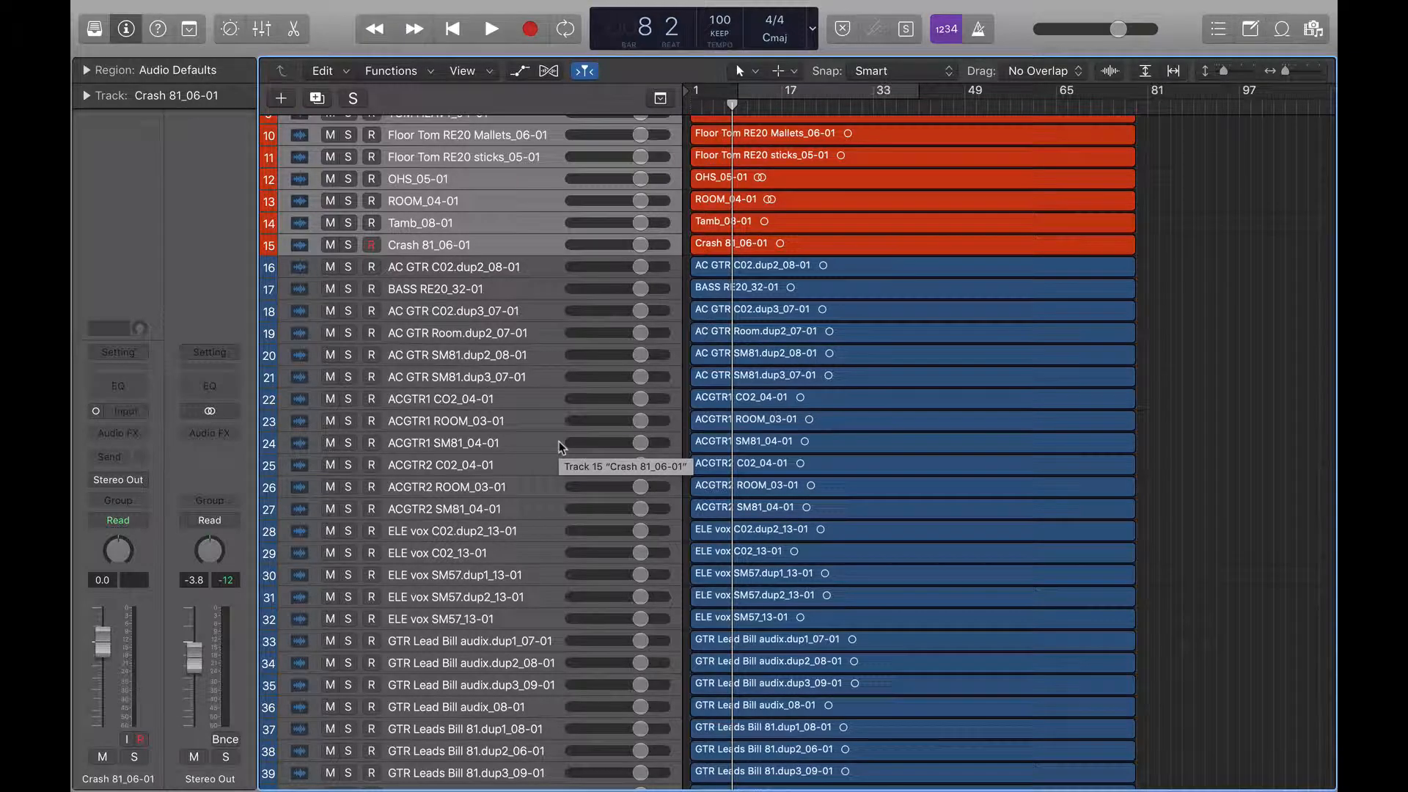
{"action": "scroll", "scroll_direction": "down", "scroll_amount": 3}
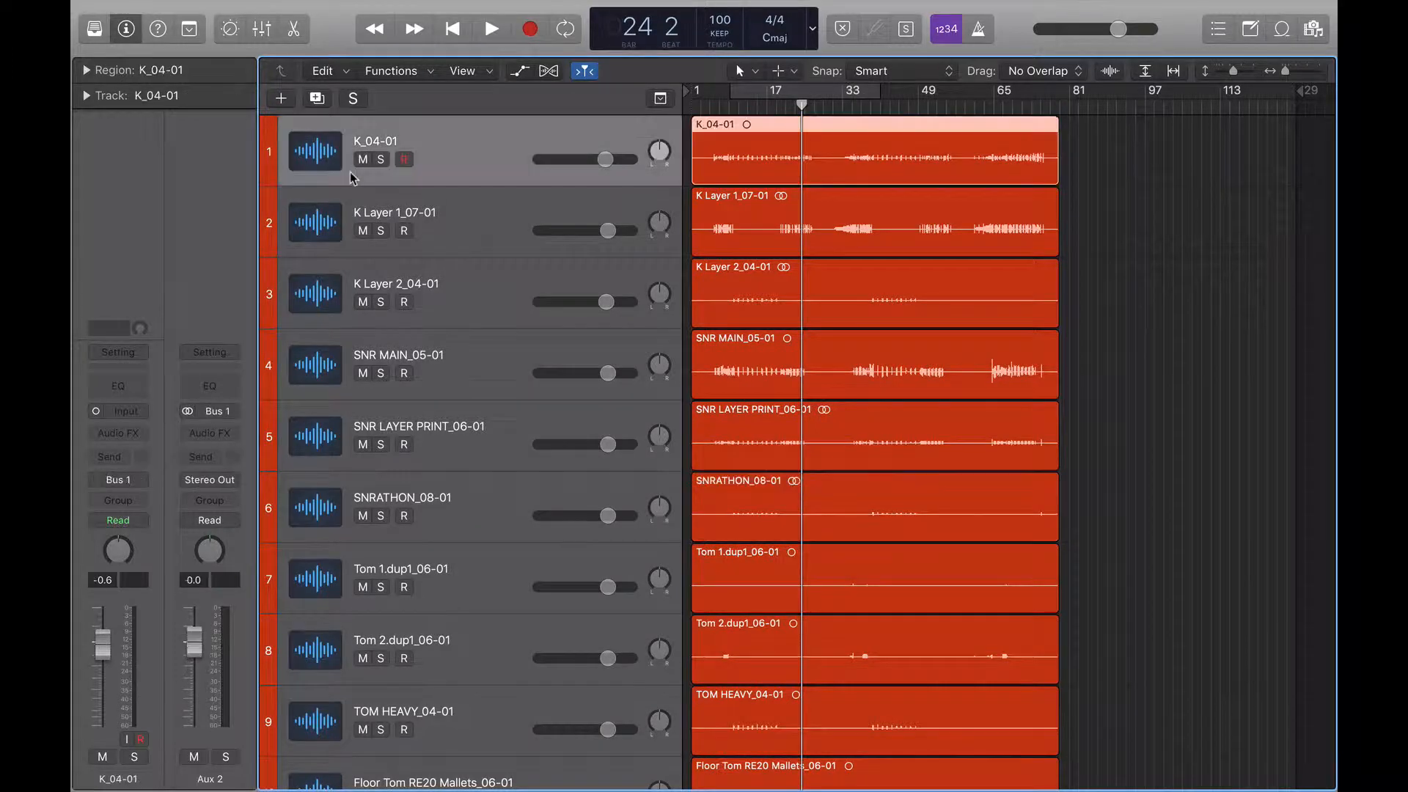
Increase track height so icons show and select tracks 1–15 for an icon change.
{"action": "scroll", "scroll_direction": "down", "scroll_amount": 3}
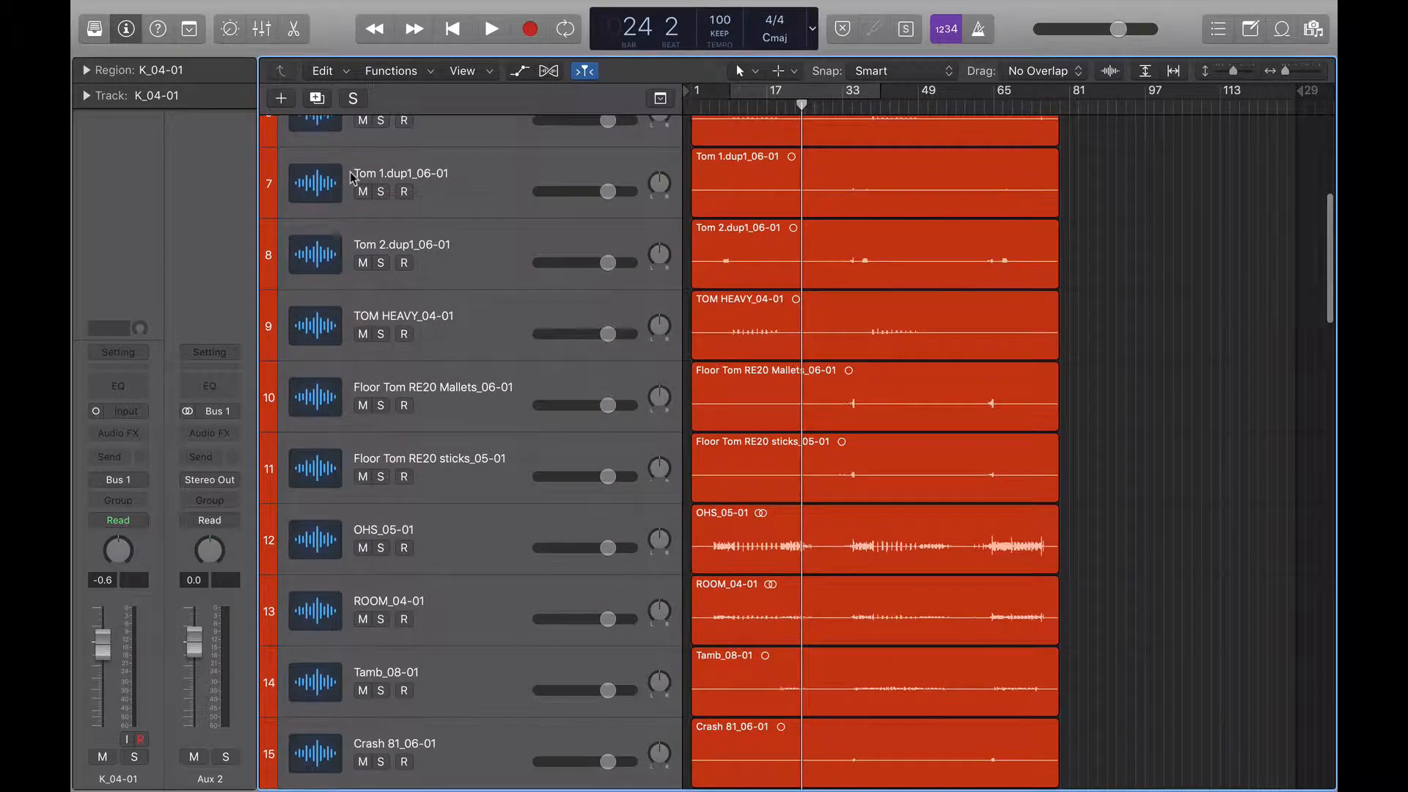
{"action": "scroll", "scroll_direction": "down", "scroll_amount": 3}
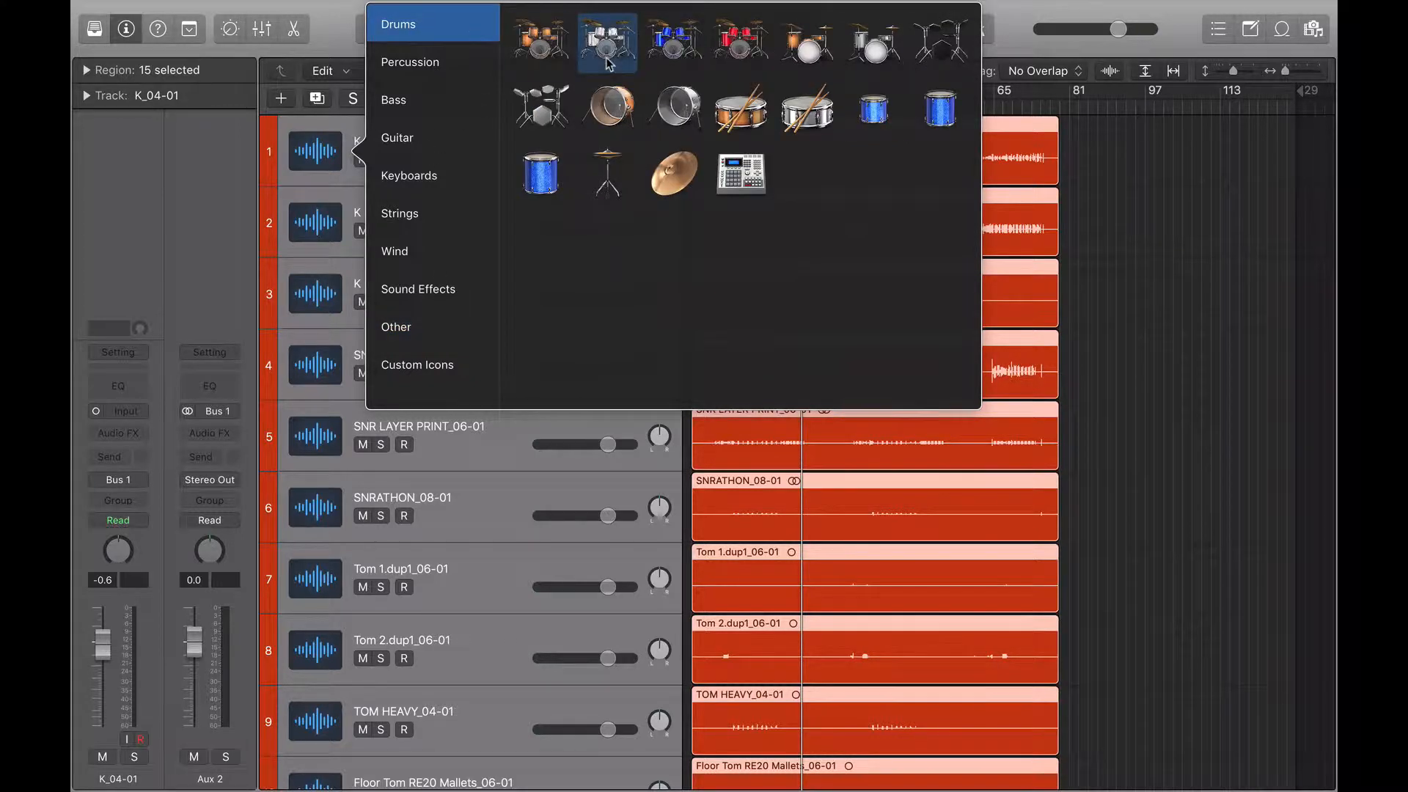
Assign a drum kit icon to the drum tracks and a bass guitar icon to the BASS track.
{"action": "left_click", "coordinate": [606, 43]}
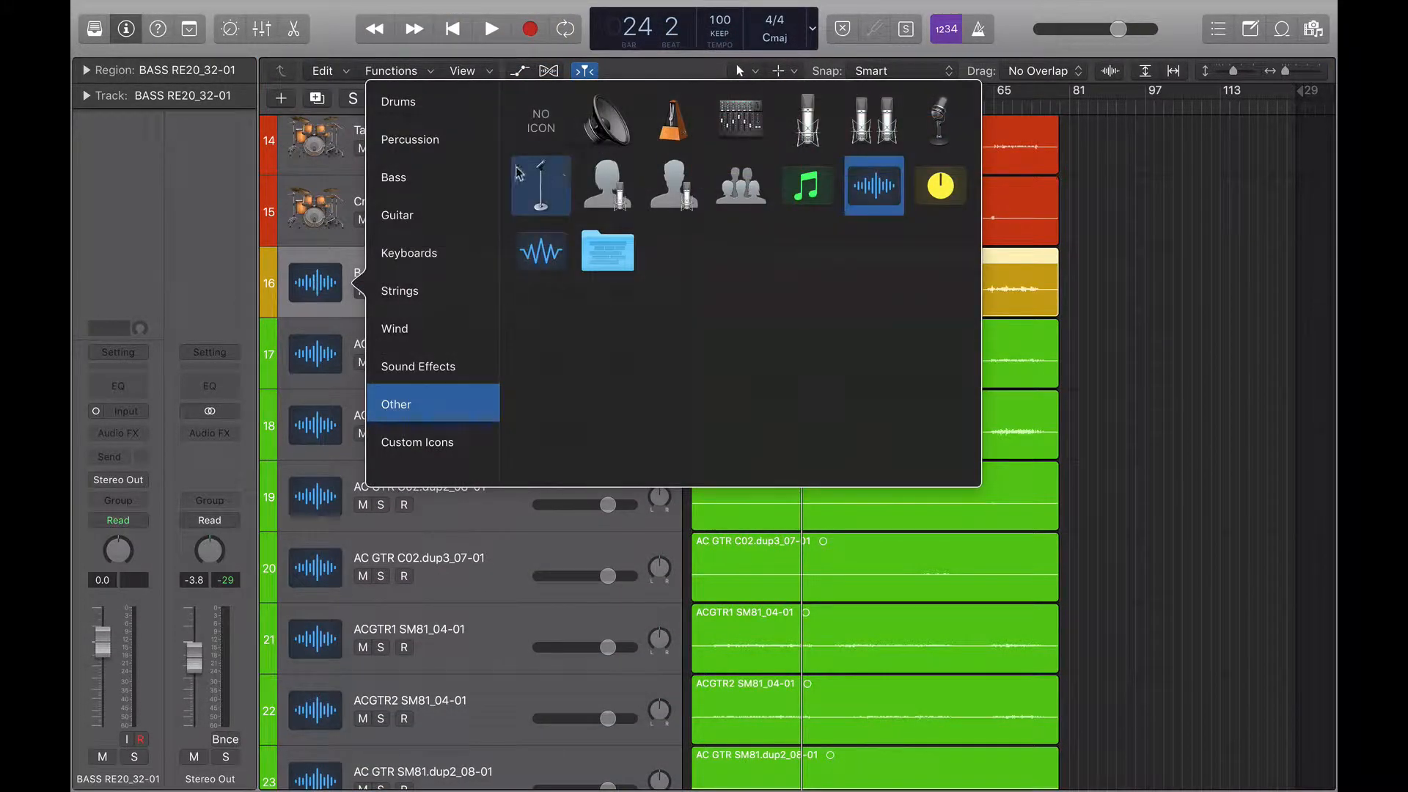
{"action": "left_click", "coordinate": [393, 178]}
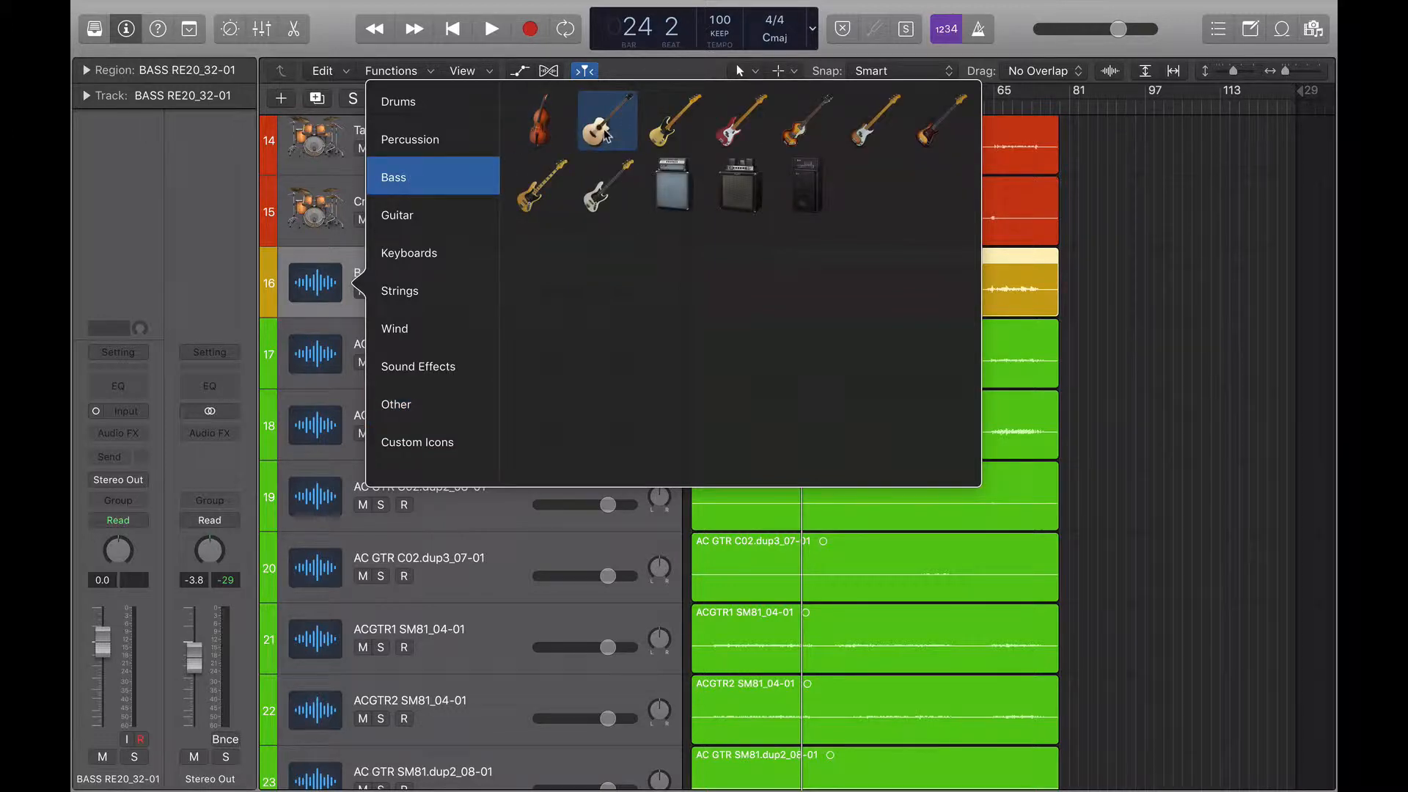
{"action": "left_click", "coordinate": [606, 122]}
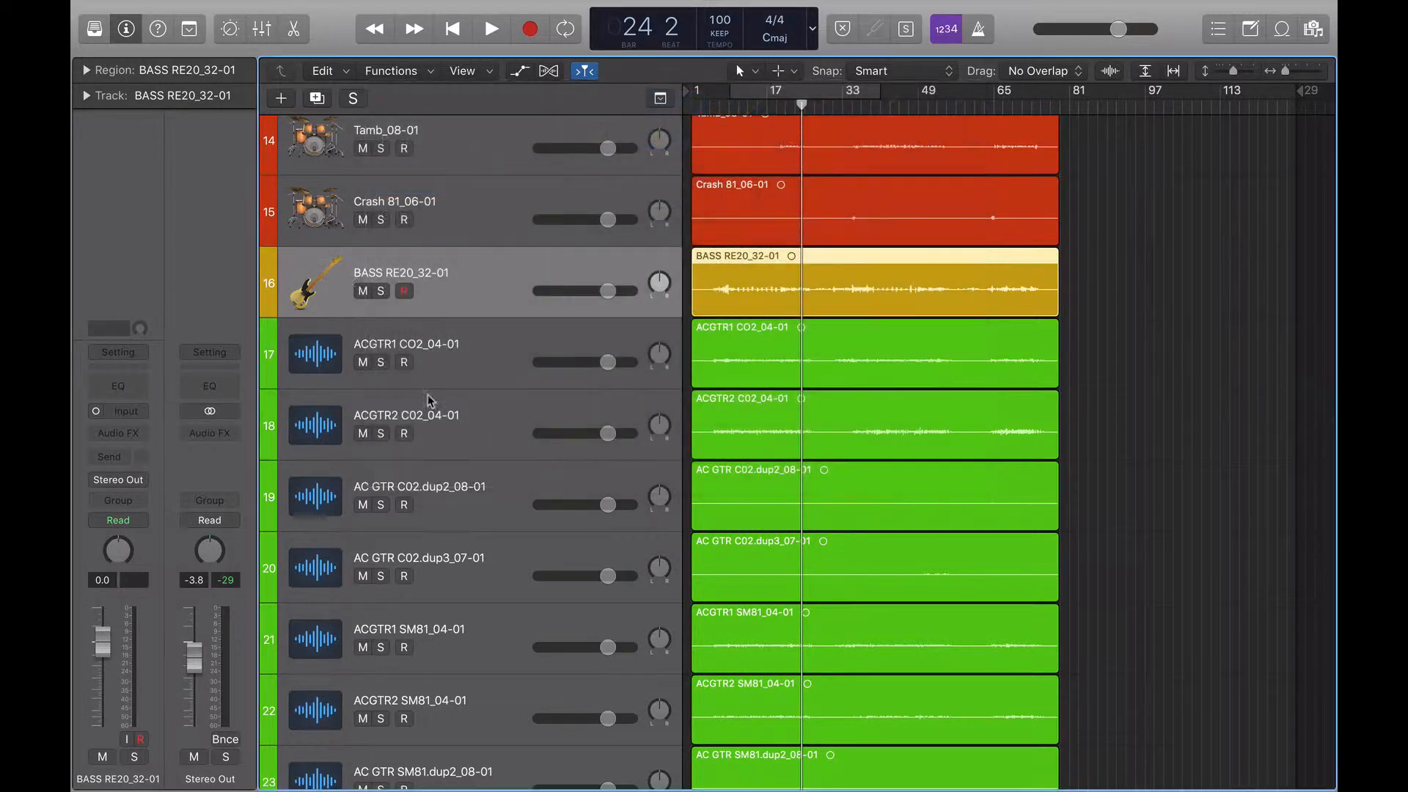
Select the guitar tracks starting at ACGTR1 CO2_04-01 for an icon change.
{"action": "left_click", "coordinate": [406, 354]}
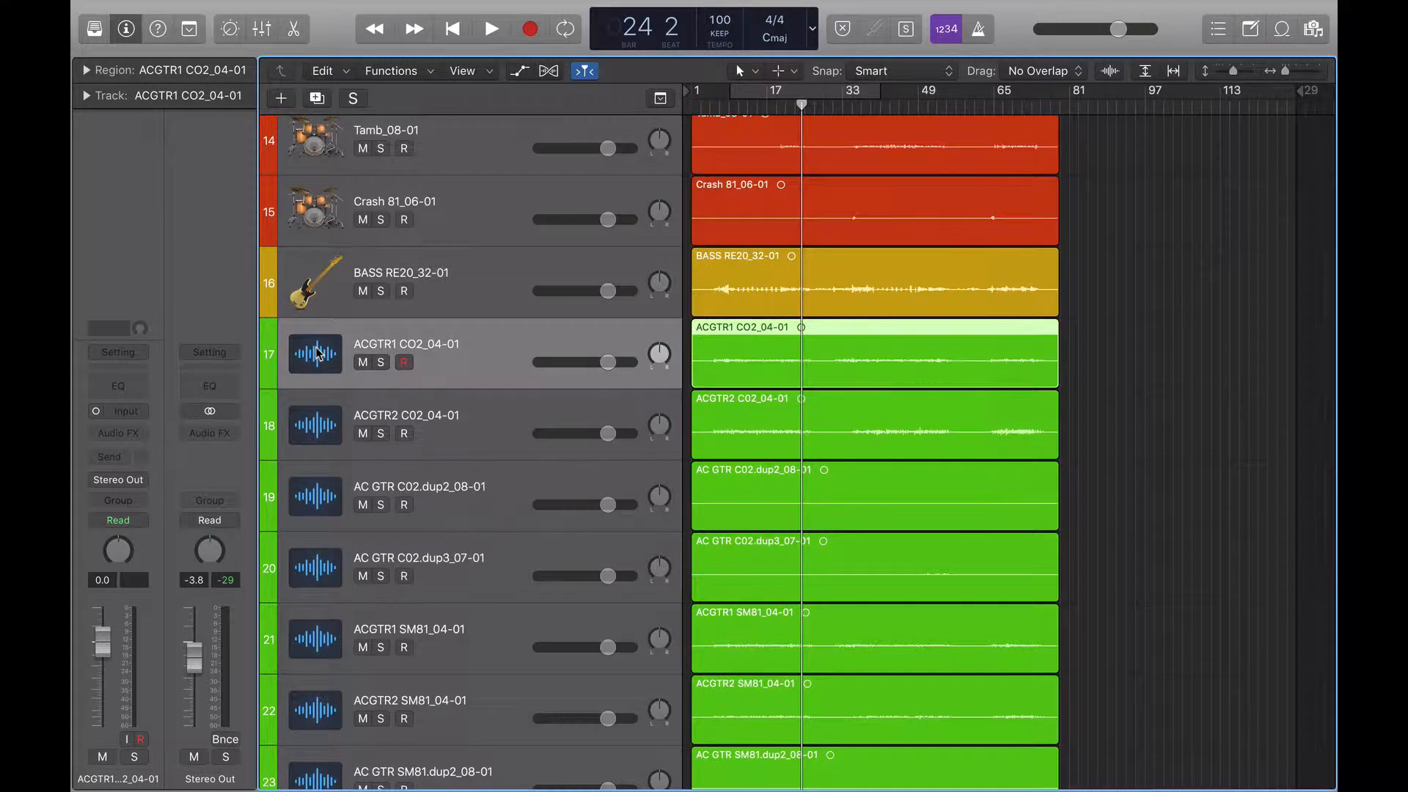
{"action": "scroll", "scroll_direction": "down", "scroll_amount": 3}
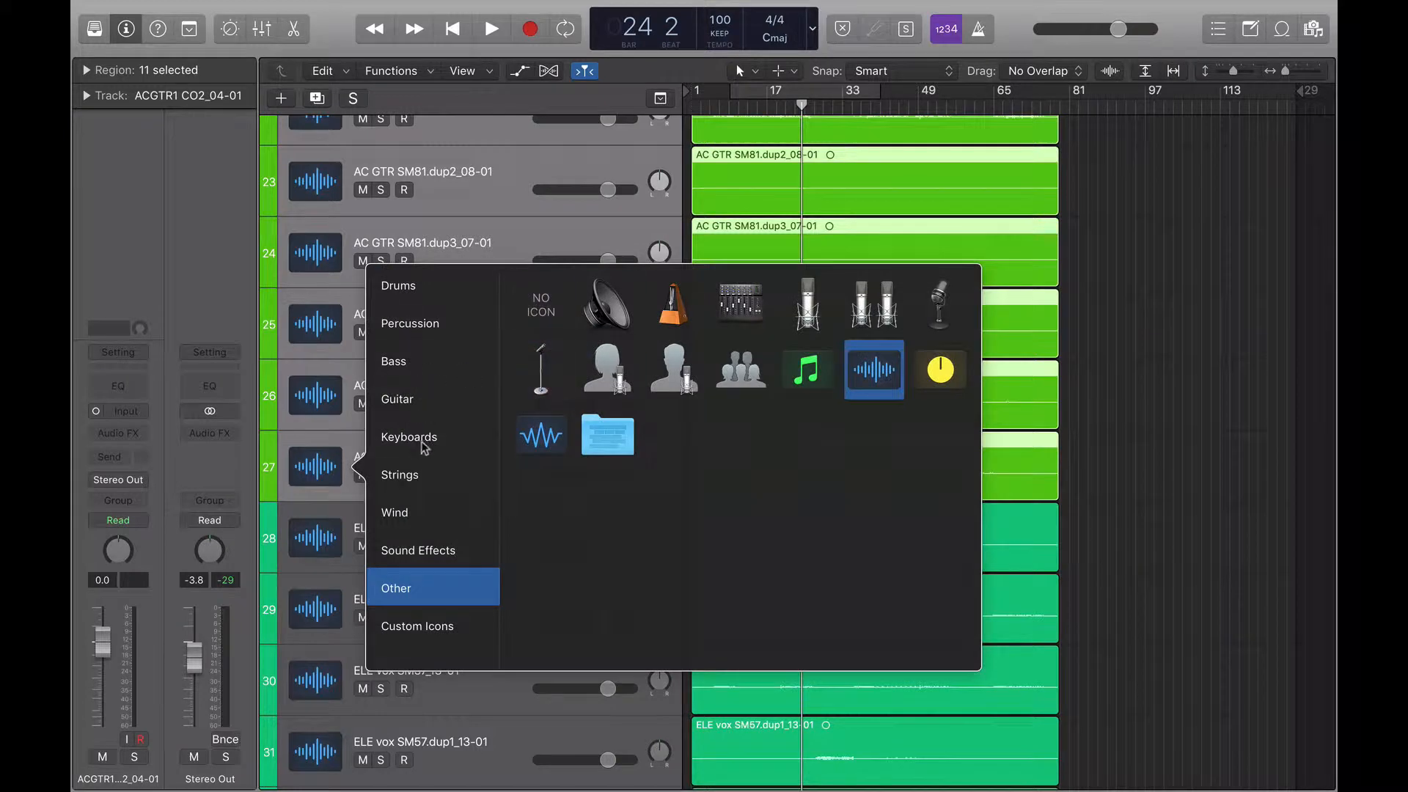
Assign an acoustic guitar icon to the acoustic tracks and an electric guitar icon to tracks 28–40, then select vocal tracks 41–48.
{"action": "left_click", "coordinate": [398, 399]}
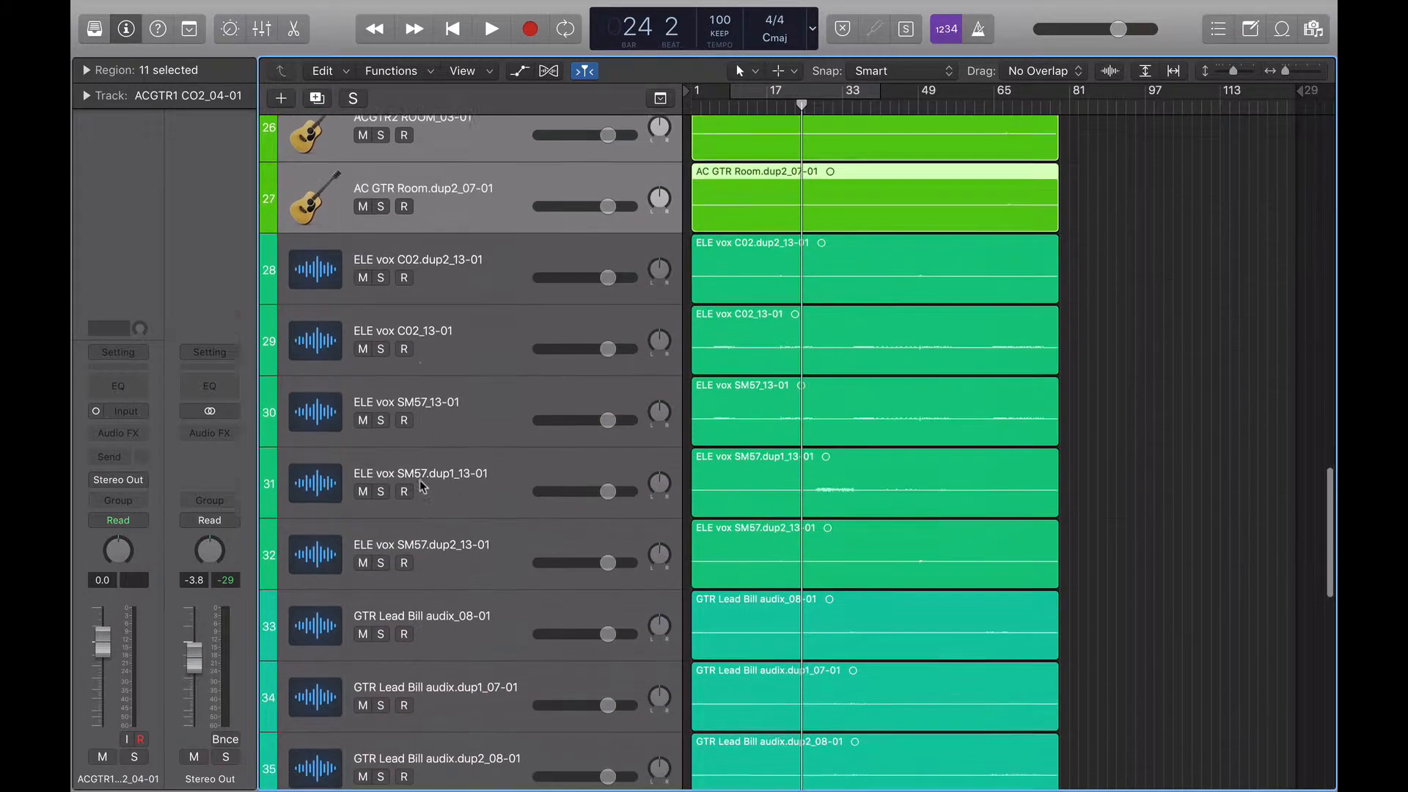
{"action": "scroll", "scroll_direction": "down", "scroll_amount": 3}
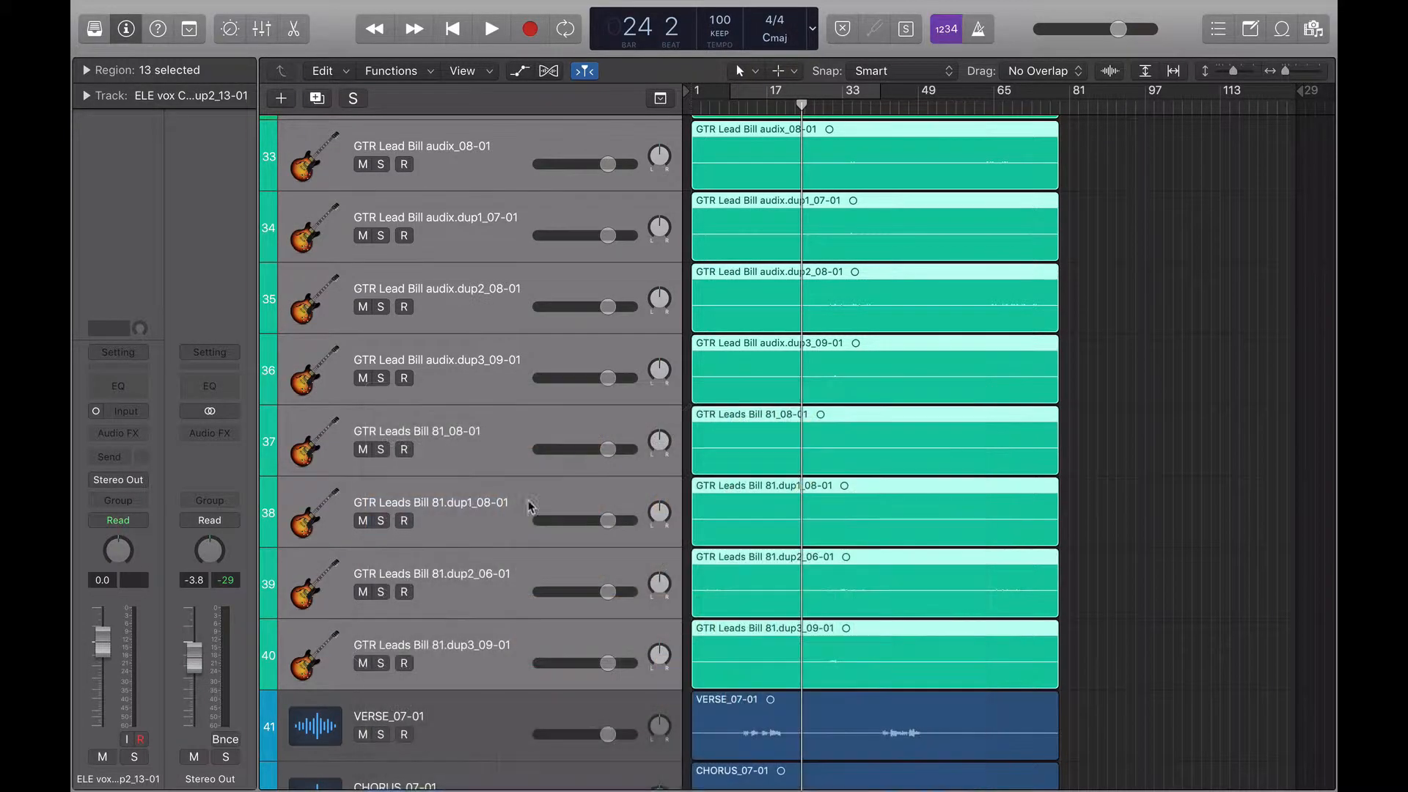
{"action": "scroll", "scroll_direction": "down", "scroll_amount": 3}
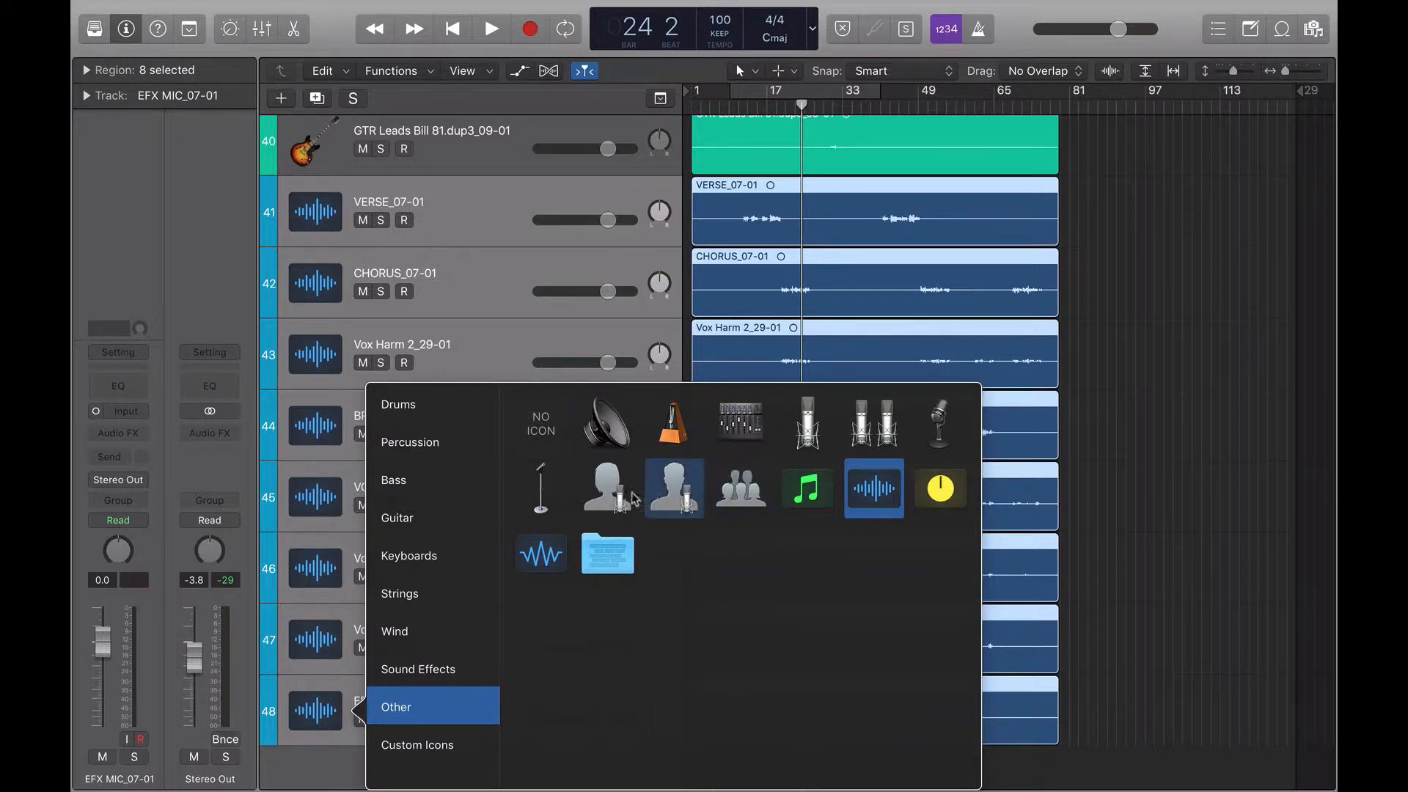
Assign a singer icon to the eight vocal tracks and shrink track height back to a compact list.
{"action": "left_click", "coordinate": [675, 487]}
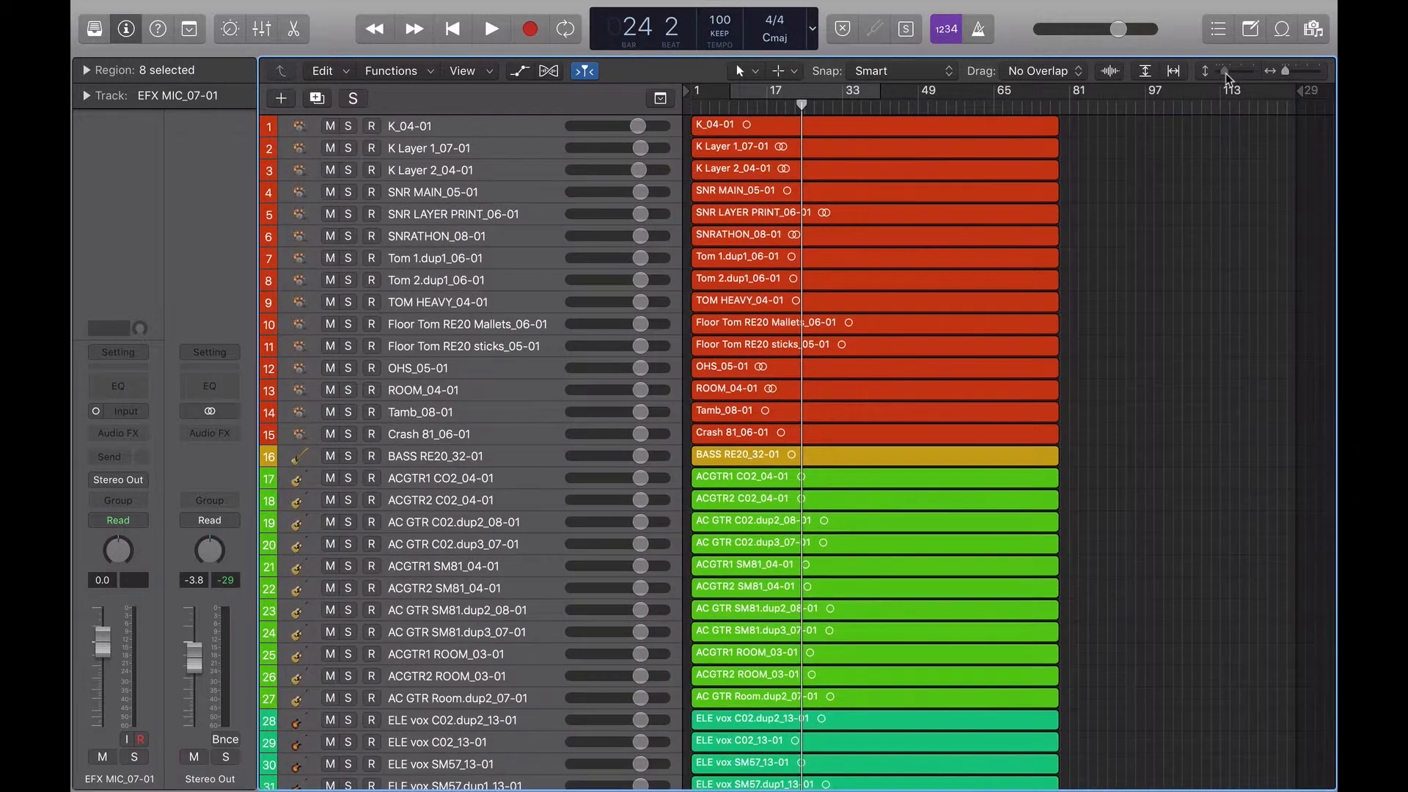
{"action": "scroll", "scroll_direction": "down", "scroll_amount": 3}
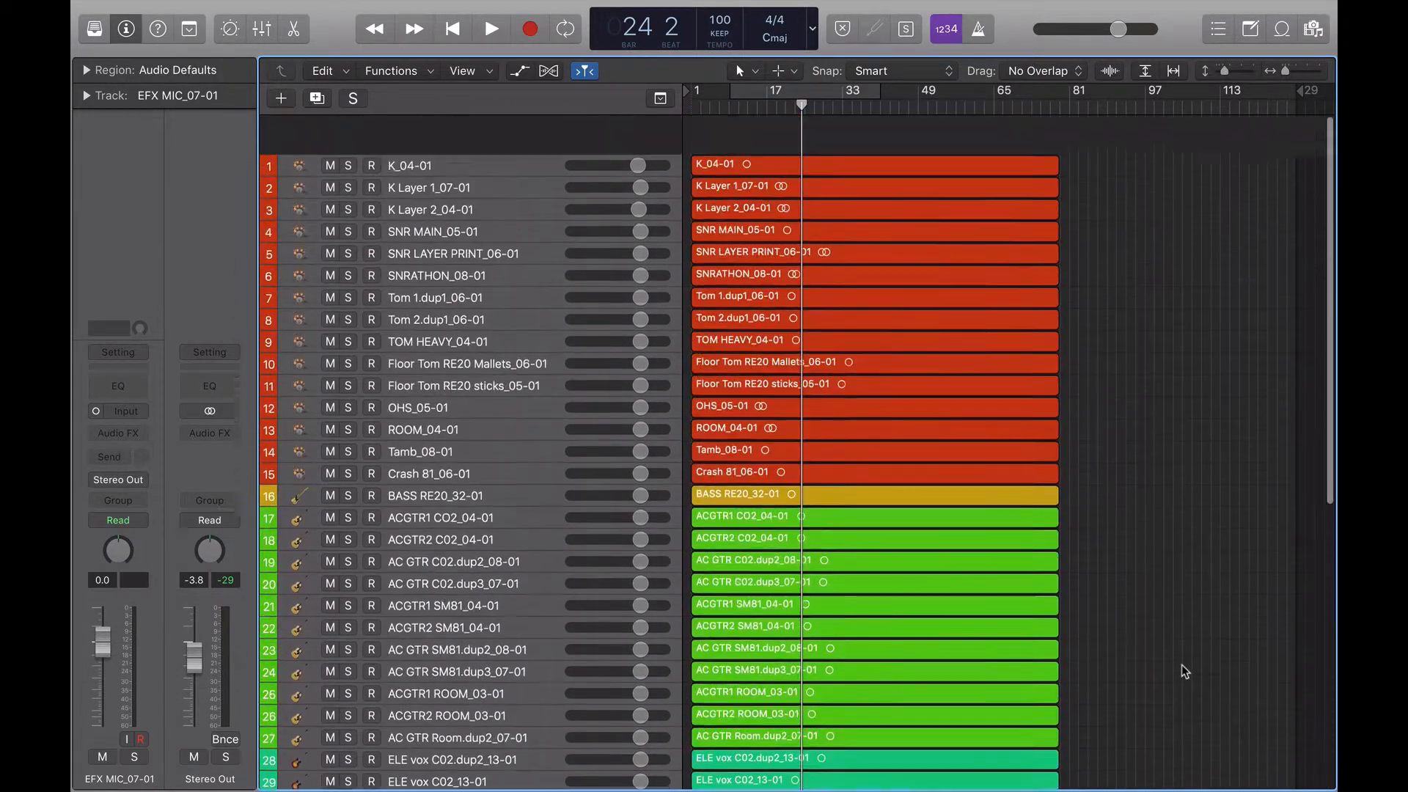
{"action": "scroll", "scroll_direction": "down", "scroll_amount": 3}
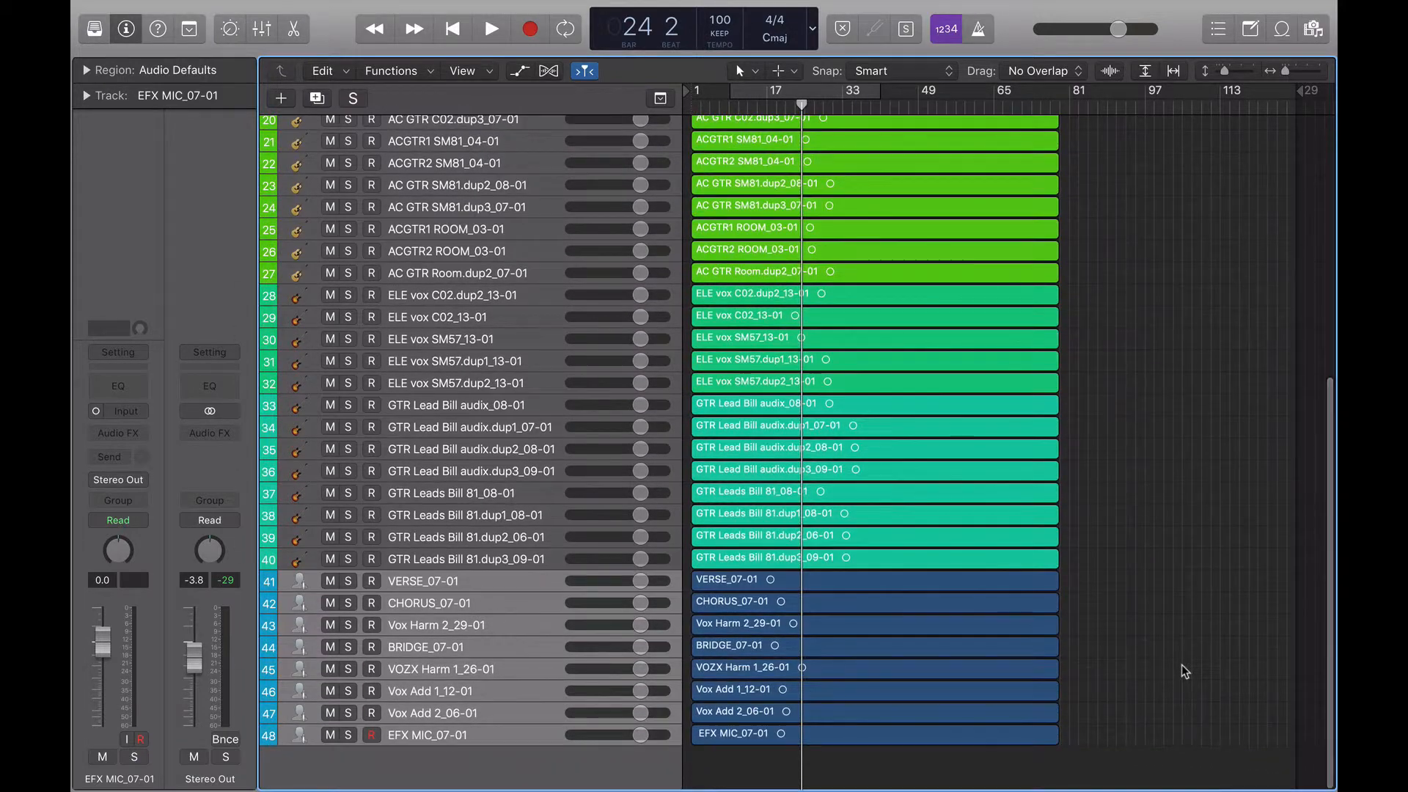